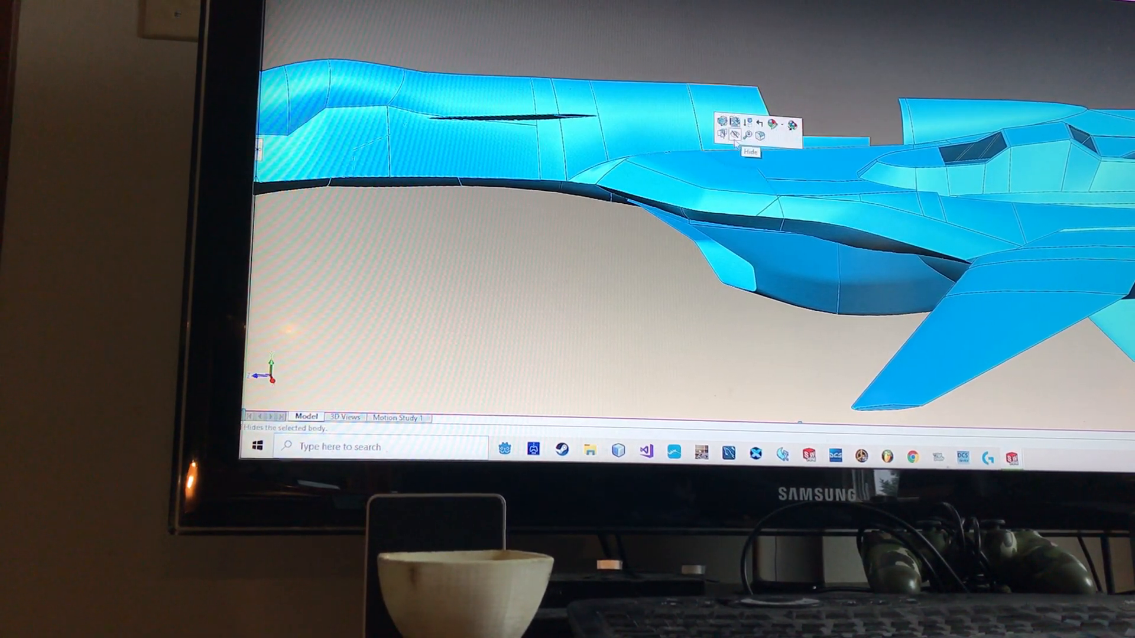
- Hide the selected surface section of the jet, leaving the tail fins and rear hull visible
{"action": "left_click", "coordinate": [732, 136]}
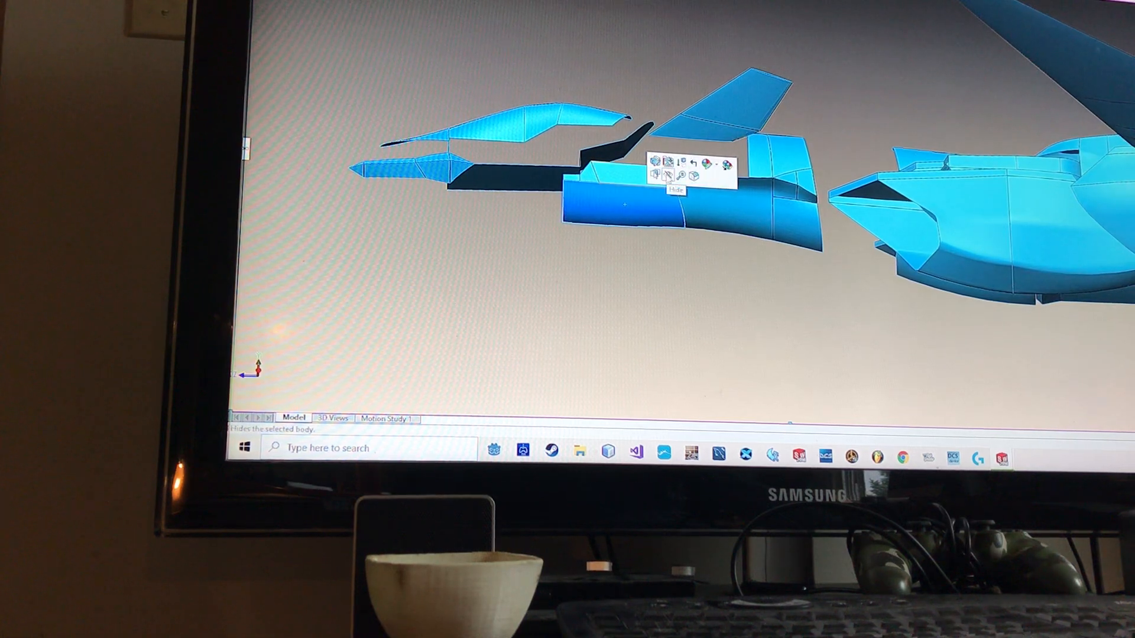
- Hide the rear hull panel beneath the tail fin, leaving only fin and panel pieces visible
{"action": "left_click", "coordinate": [654, 176]}
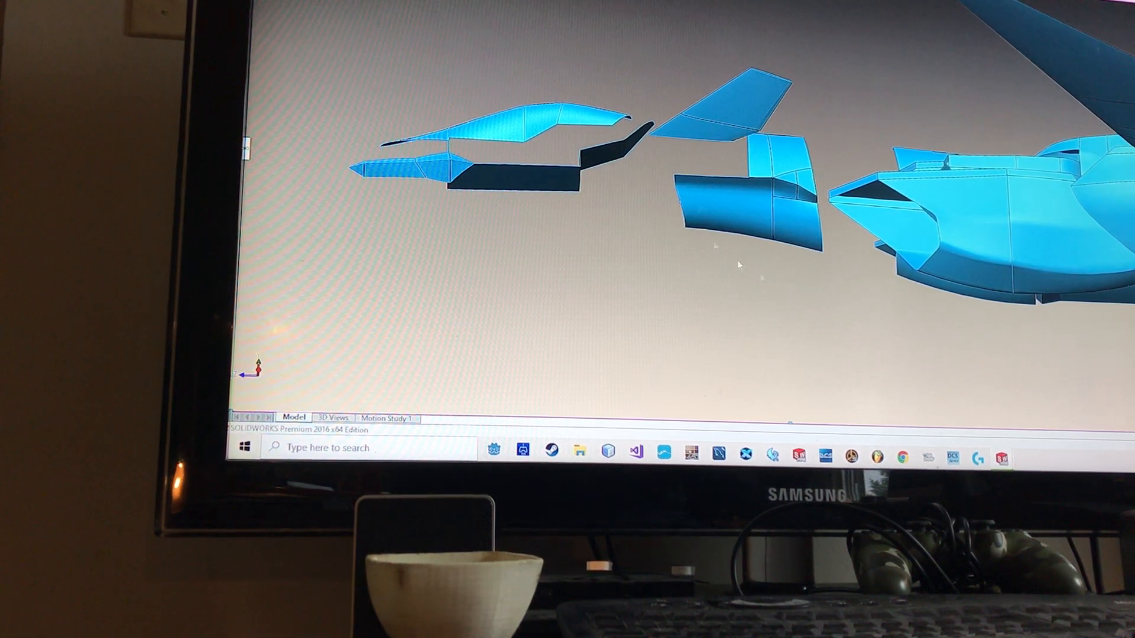